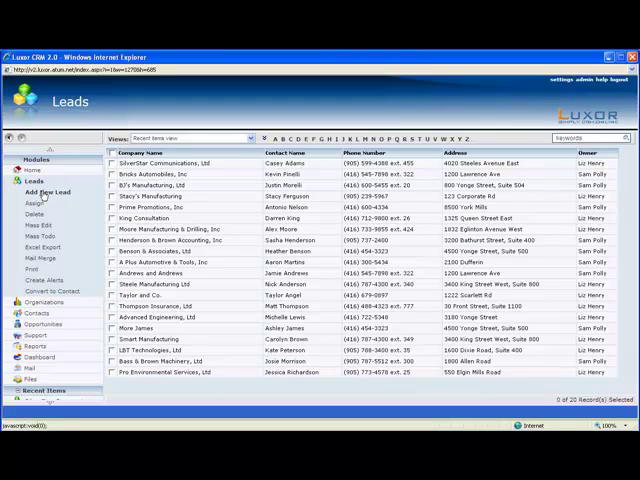
Open a blank new-lead form and close it again without saving.
click(52, 192)
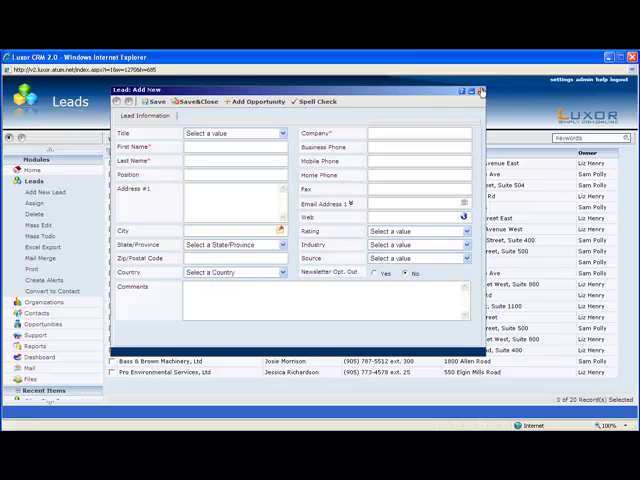
click(480, 92)
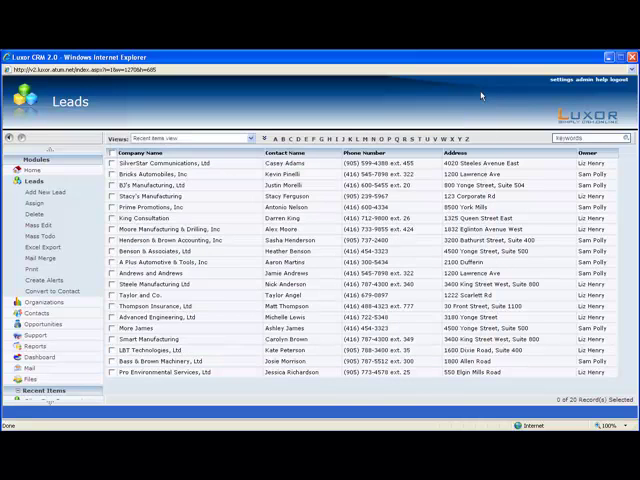
mouse_move(572, 96)
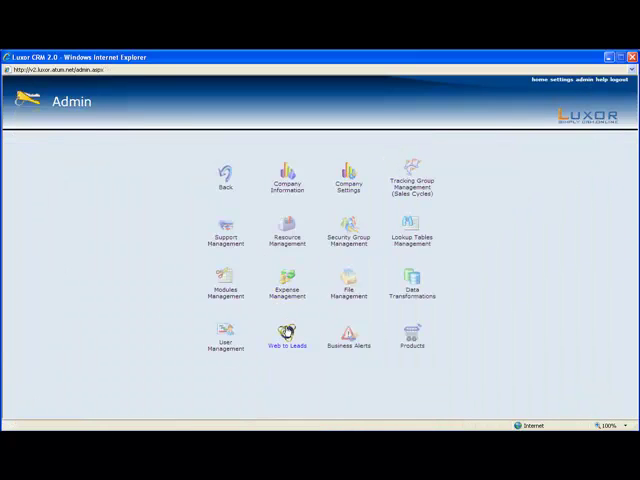
Go to the Web to Leads administration listing the existing lead forms.
click(286, 336)
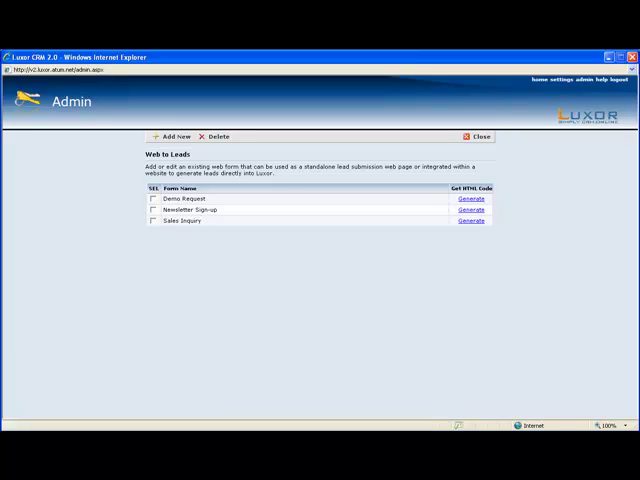
click(170, 136)
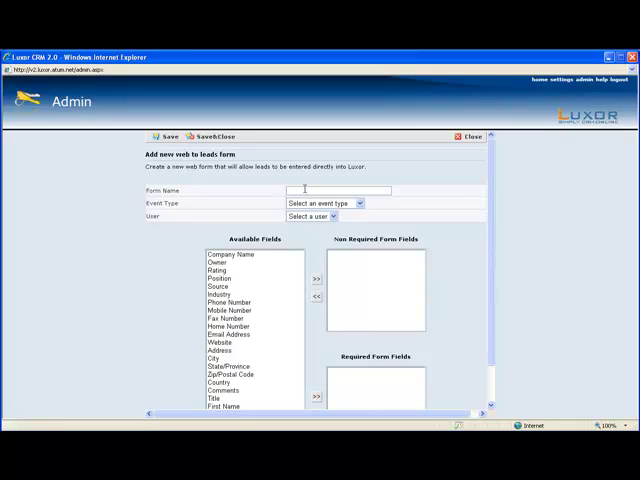
text(Demo)
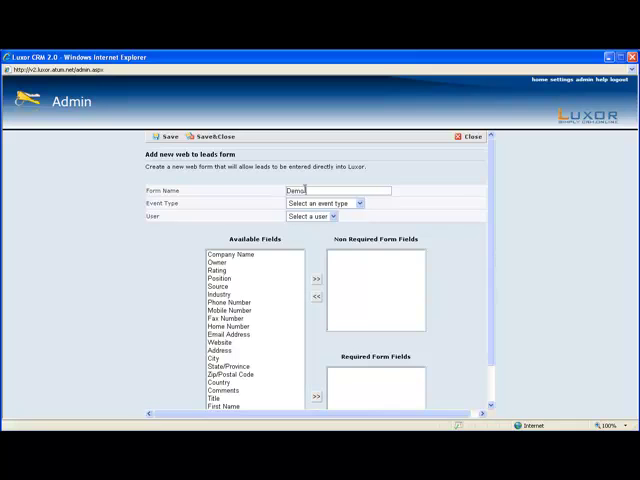
text(Request)
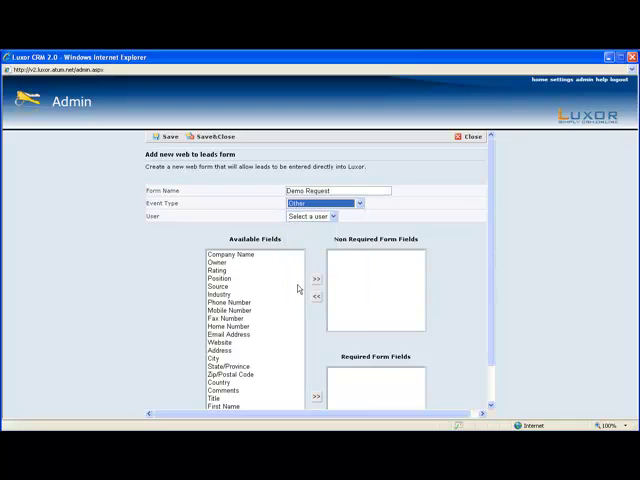
click(310, 216)
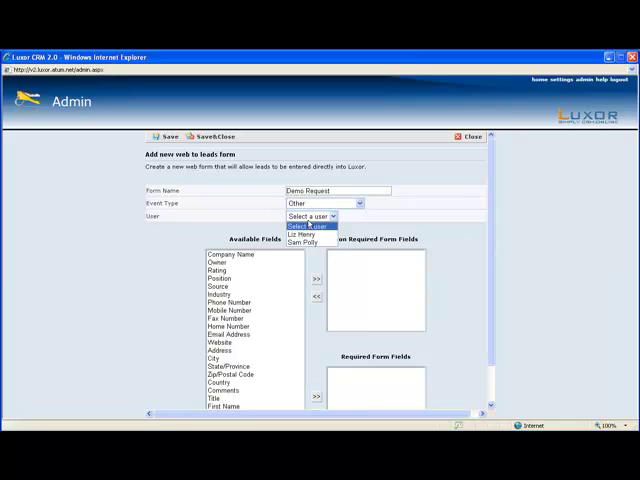
click(304, 234)
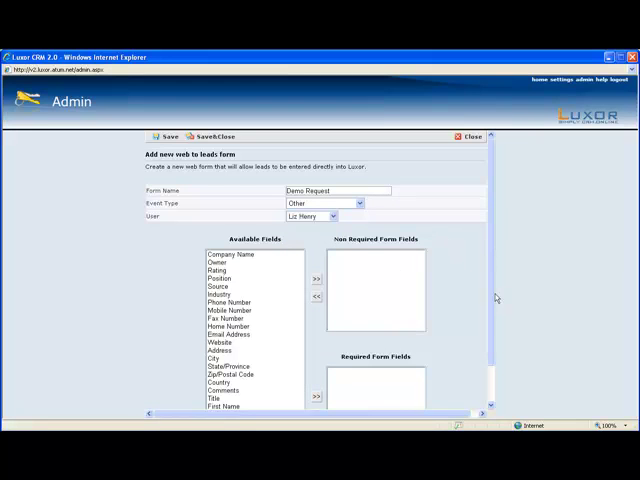
Make Company Name, Phone Number and Email Address required form fields.
scroll(down, 3)
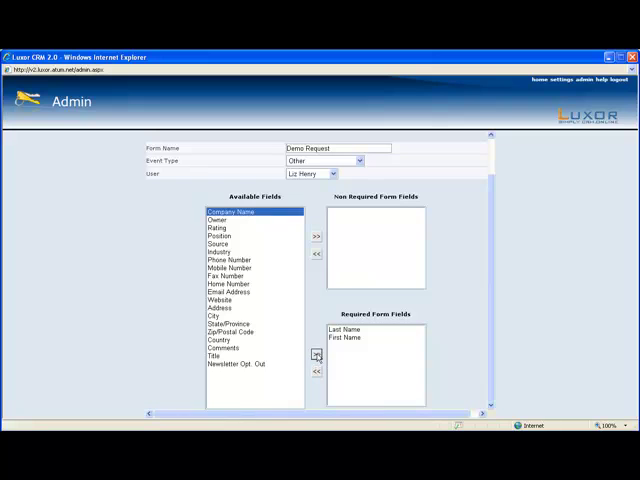
click(316, 356)
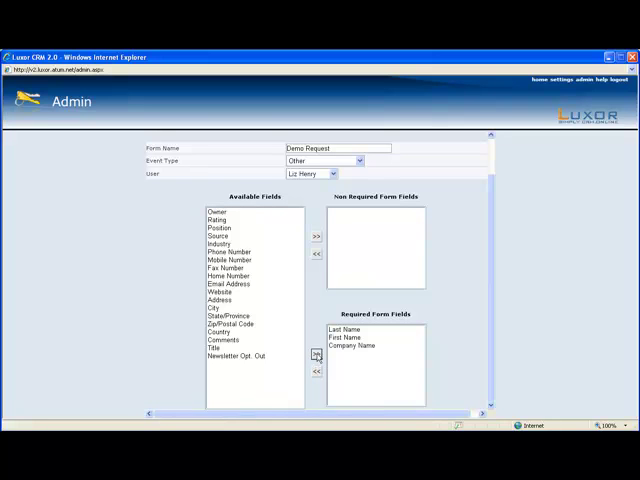
click(224, 252)
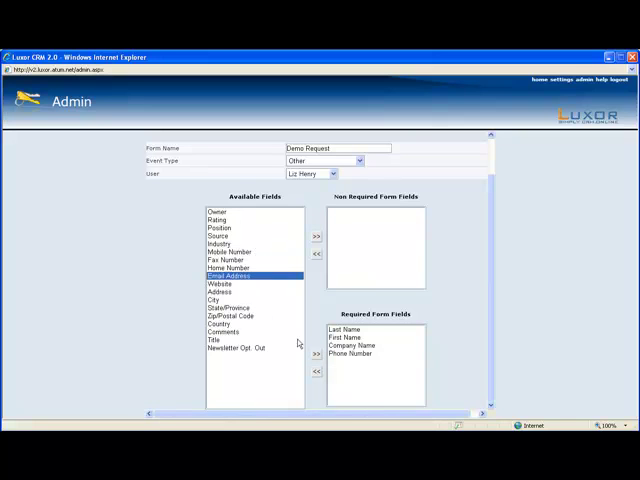
click(316, 354)
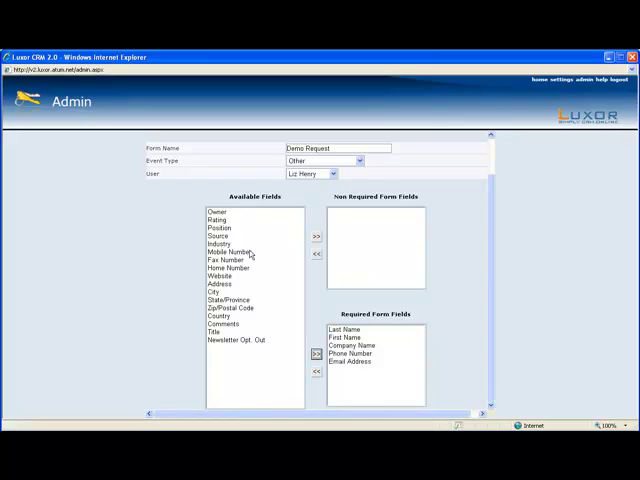
Add Industry and Country as optional (not required) form fields.
click(216, 242)
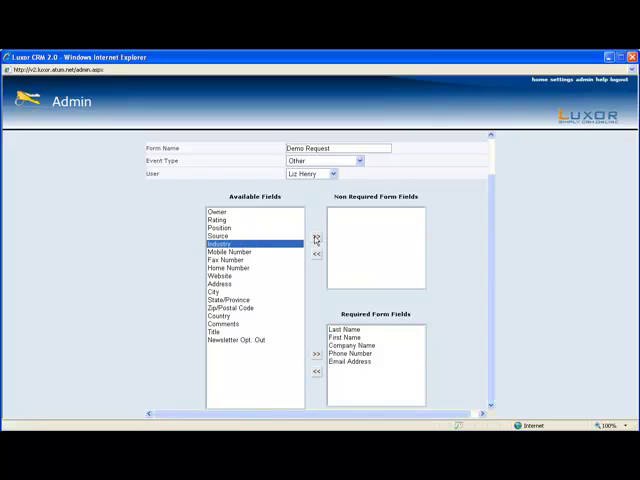
click(316, 236)
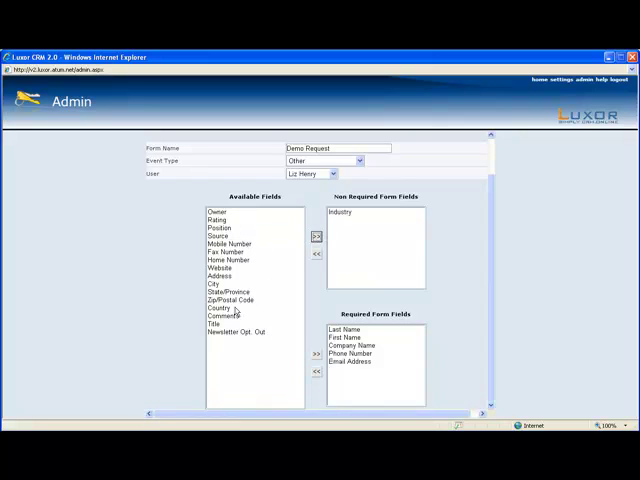
click(220, 308)
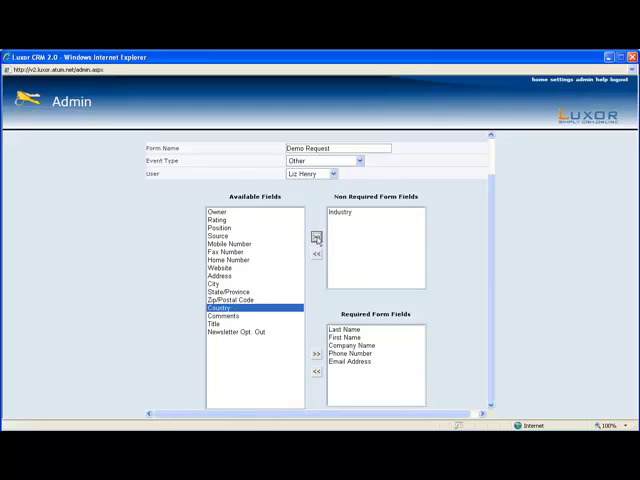
click(316, 236)
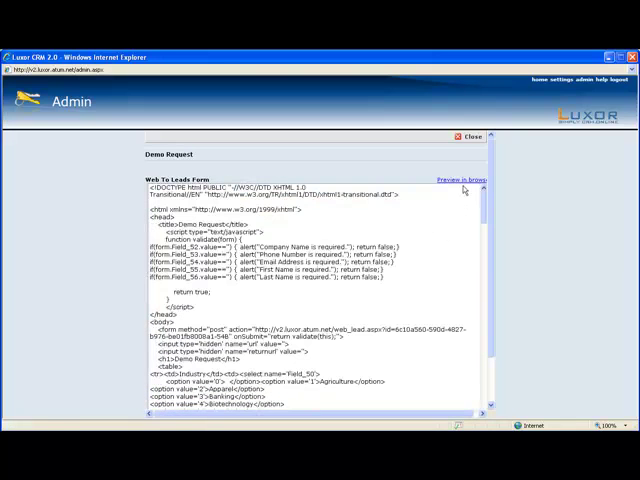
Launch a browser preview of the generated Demo Request form.
click(464, 180)
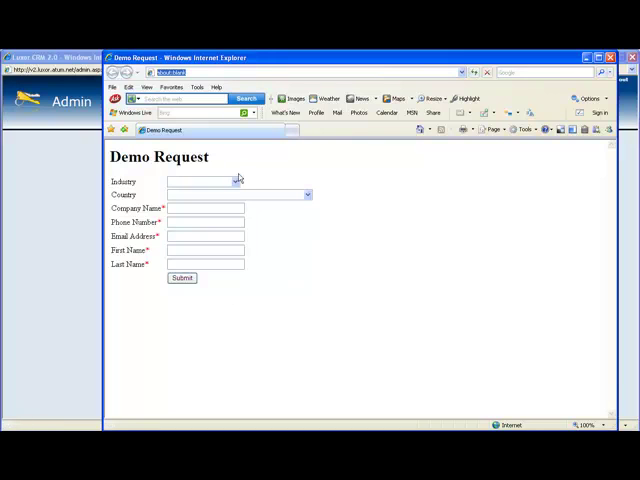
mouse_move(296, 220)
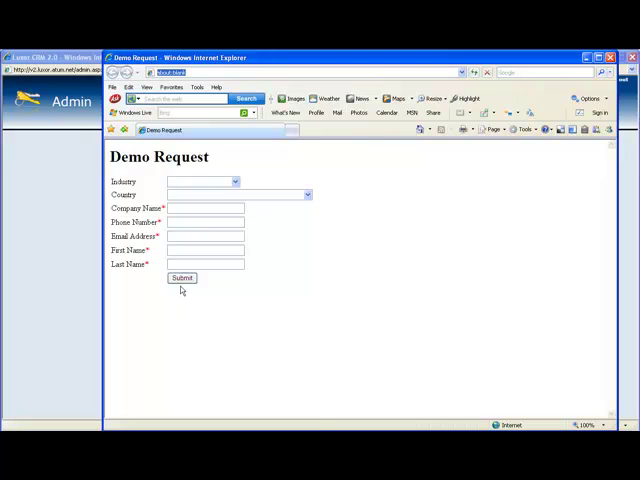
mouse_move(156, 308)
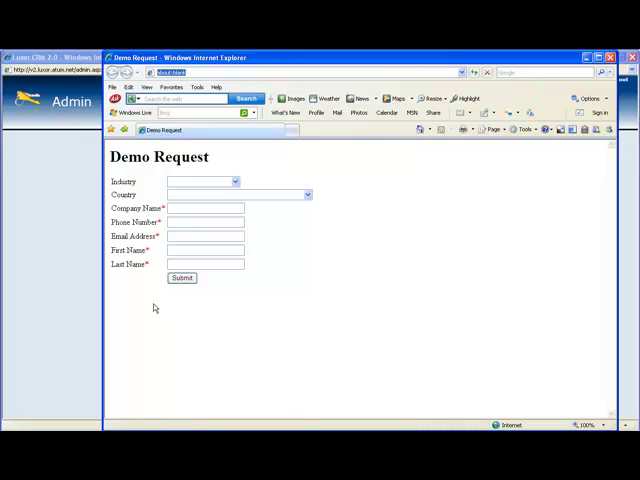
mouse_move(156, 308)
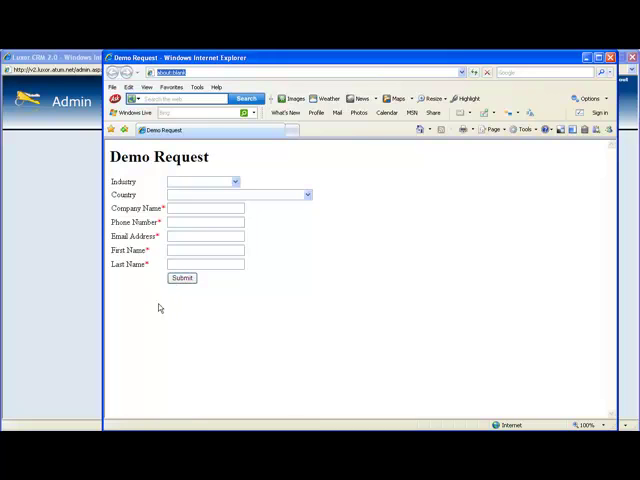
mouse_move(580, 84)
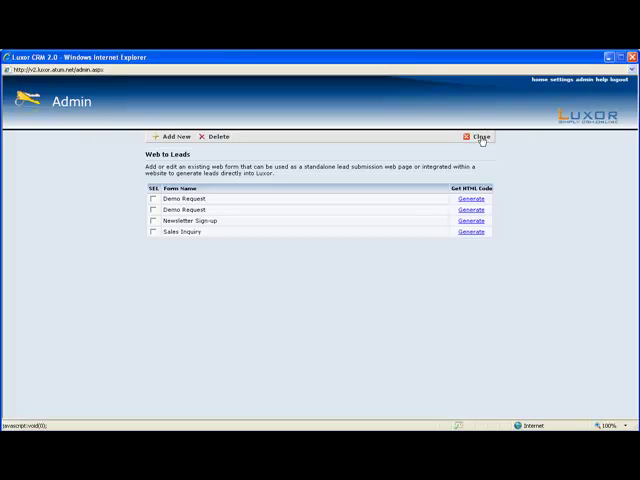
Return to Admin home, inspect the Data Import page's import models, then close it.
click(480, 136)
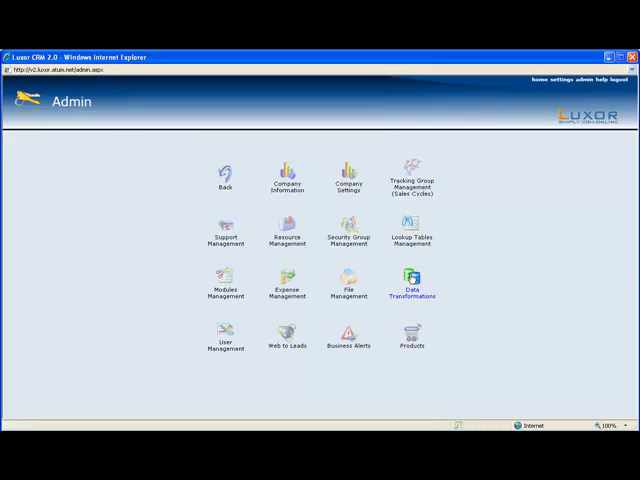
click(412, 284)
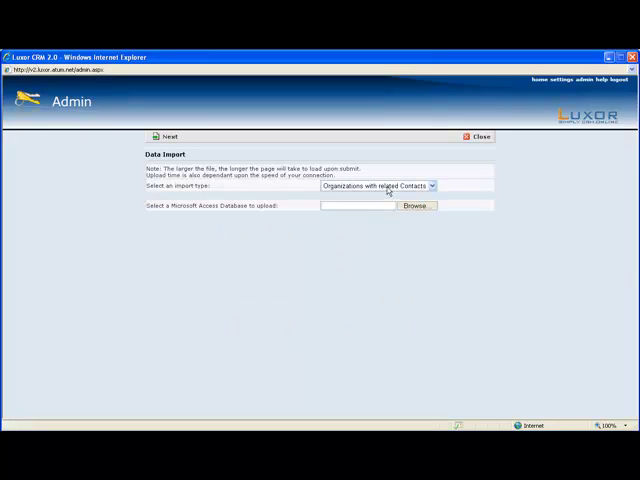
click(378, 184)
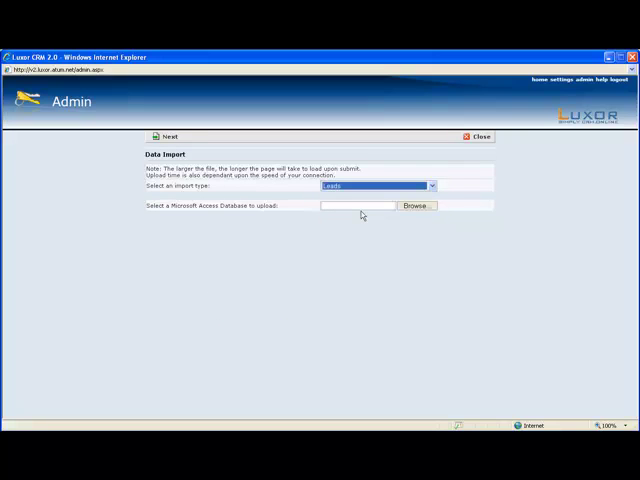
mouse_move(412, 208)
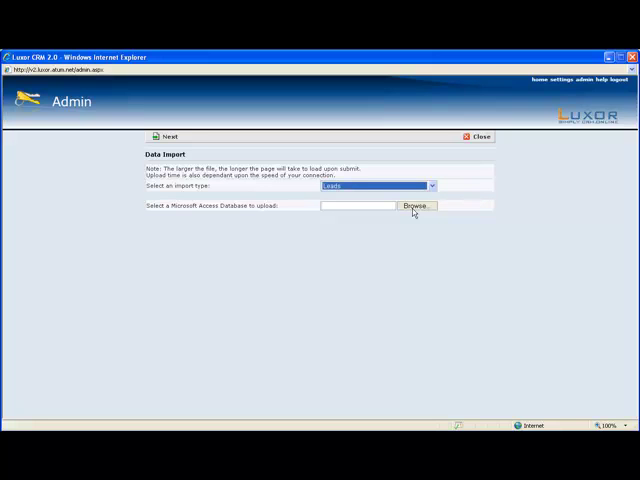
mouse_move(496, 132)
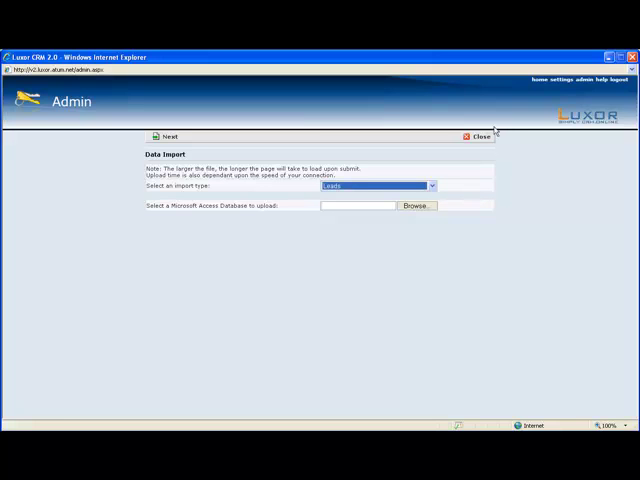
click(468, 136)
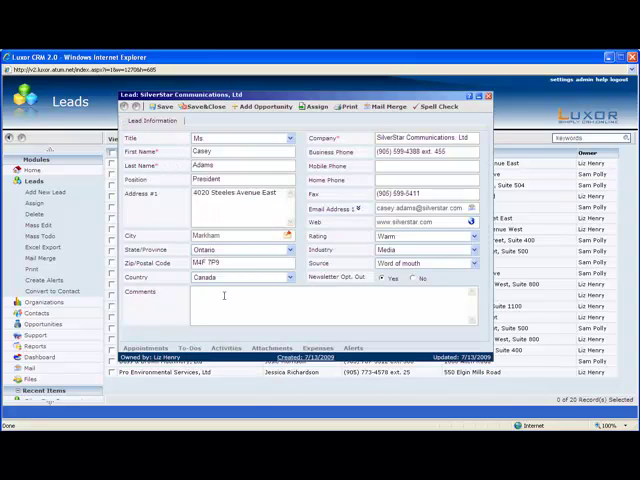
mouse_move(338, 204)
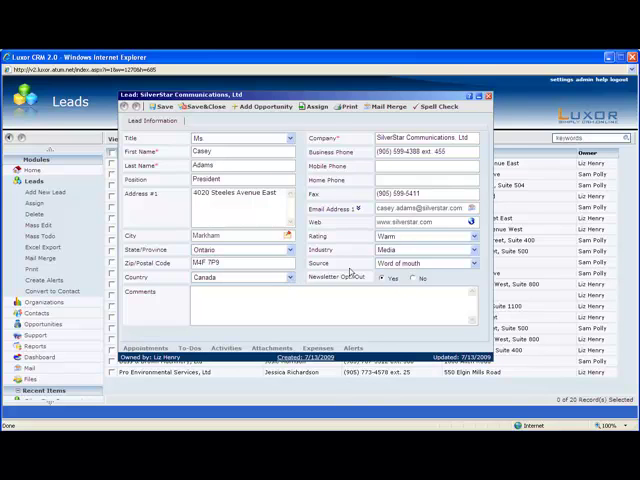
Fill in an industry value on the Silverstar Communications Ltd lead card.
click(424, 236)
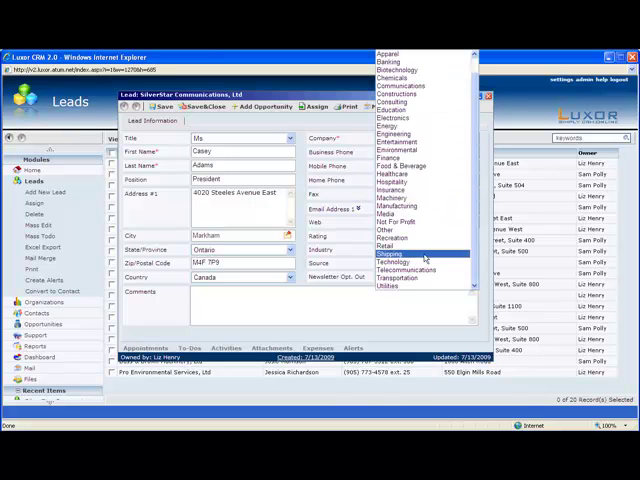
click(390, 252)
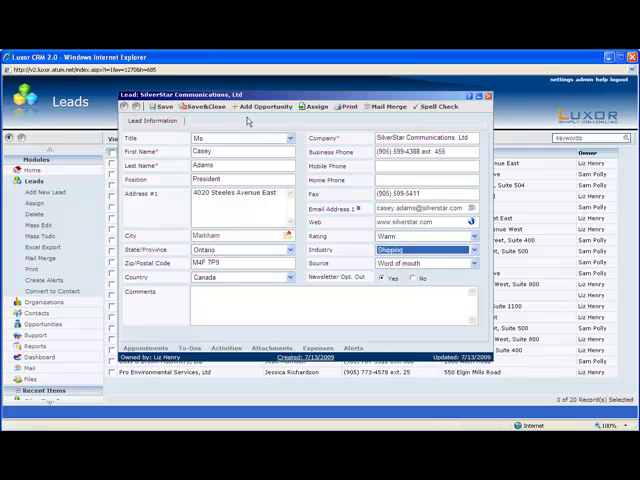
mouse_move(296, 126)
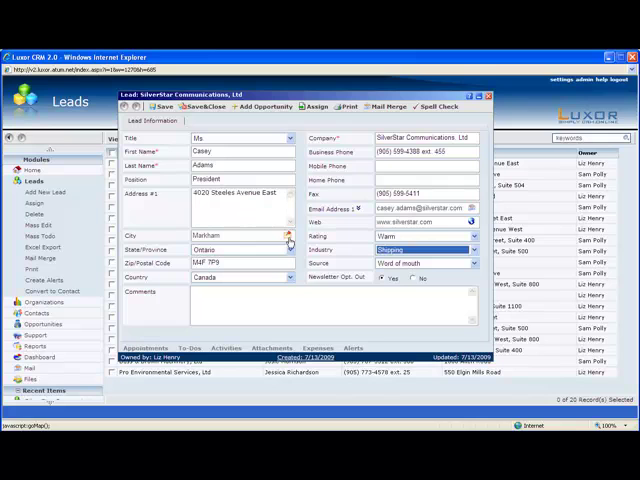
mouse_move(344, 228)
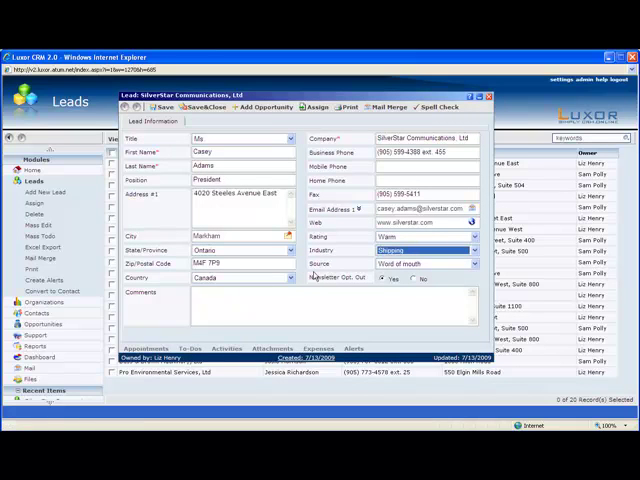
mouse_move(156, 344)
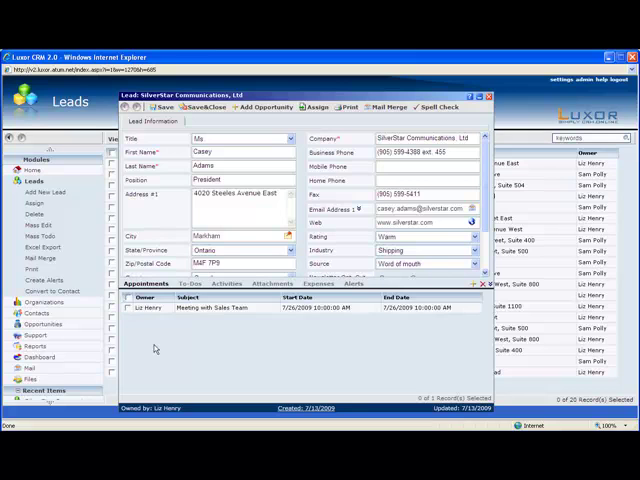
mouse_move(222, 292)
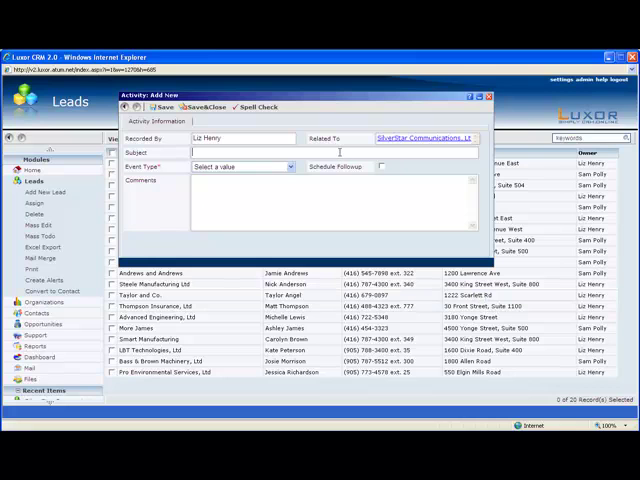
Save a 'Great Meeting' activity of type Meeting in Office with comments.
text(Great)
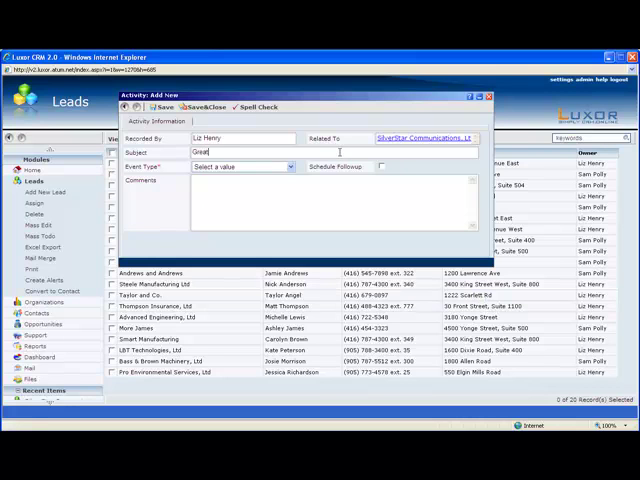
text(Meeting)
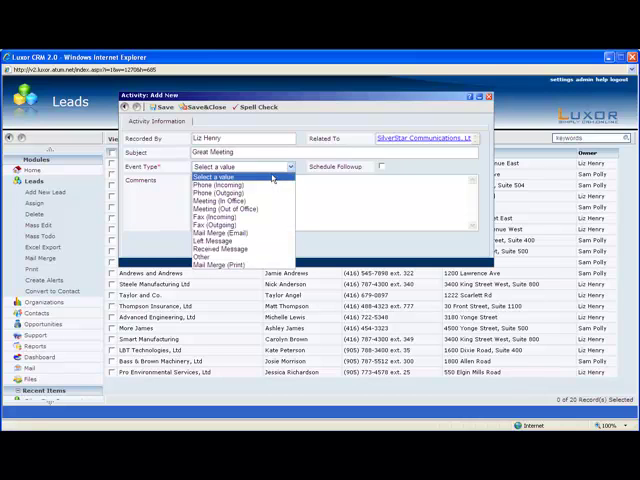
click(216, 198)
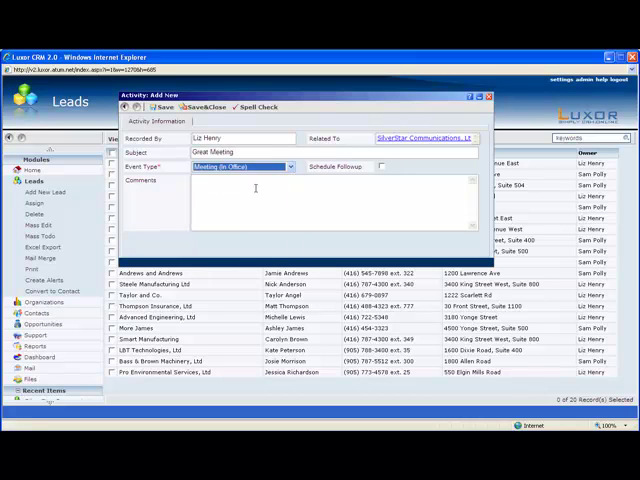
text(eltwoeltowelthio)
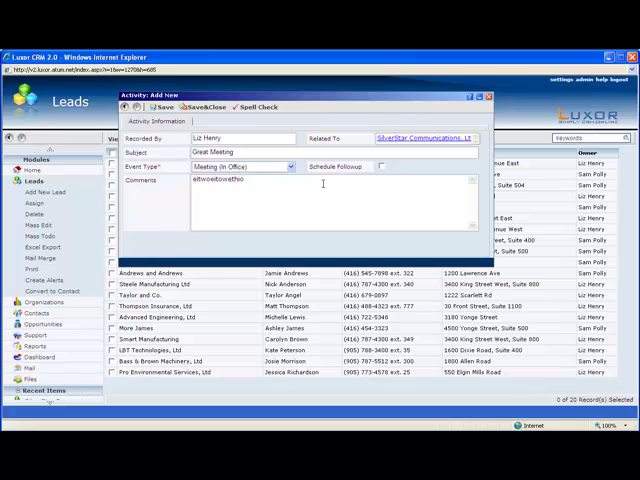
click(380, 166)
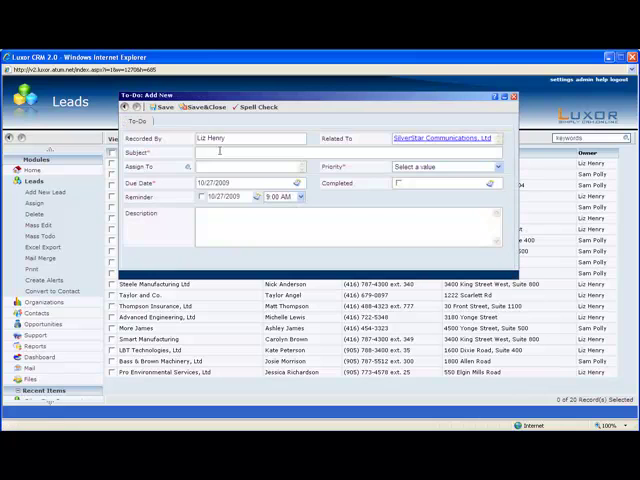
Draft a 'Meeting Followup' to-do and set its priority.
text(Meeting Follow-up)
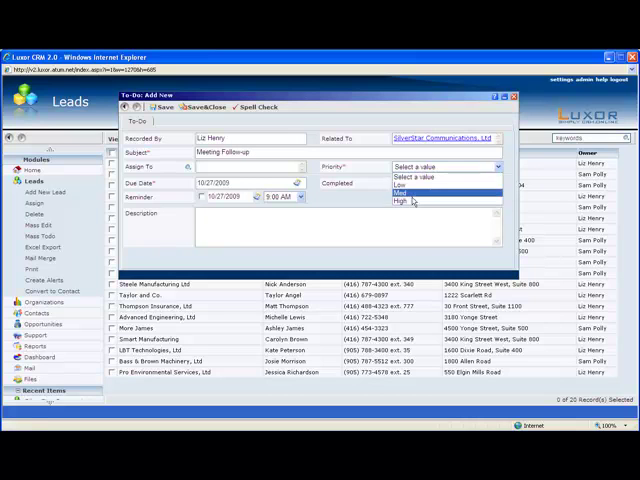
click(412, 200)
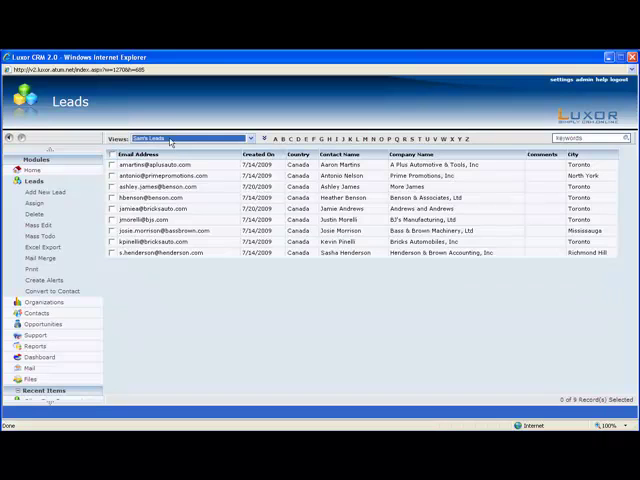
Reveal the Add New View, Edit View and Set Default View options for the leads list.
click(248, 138)
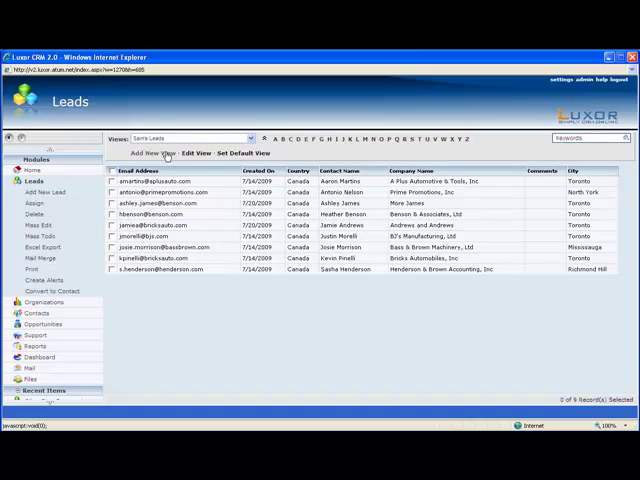
Start a new lead view named 'sfewhfewb' and add the available fields as its columns.
click(148, 152)
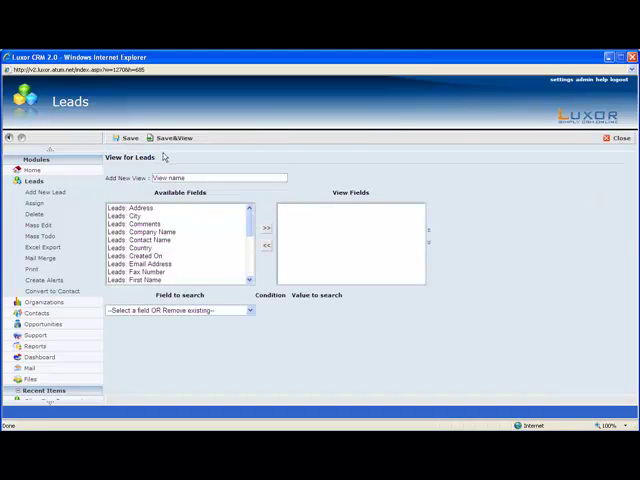
text(Ls)
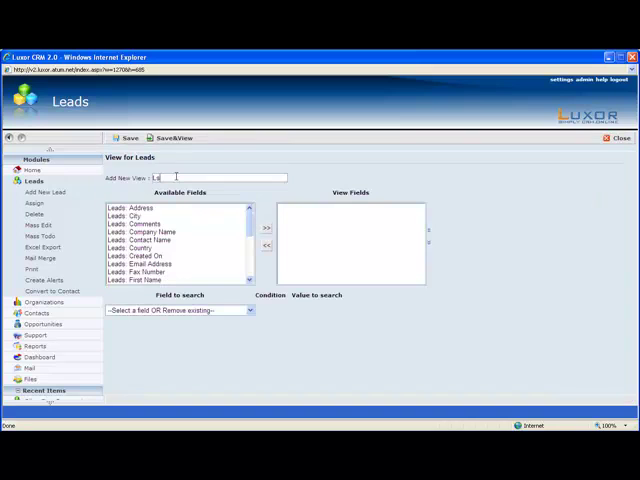
text(sfewhfewb)
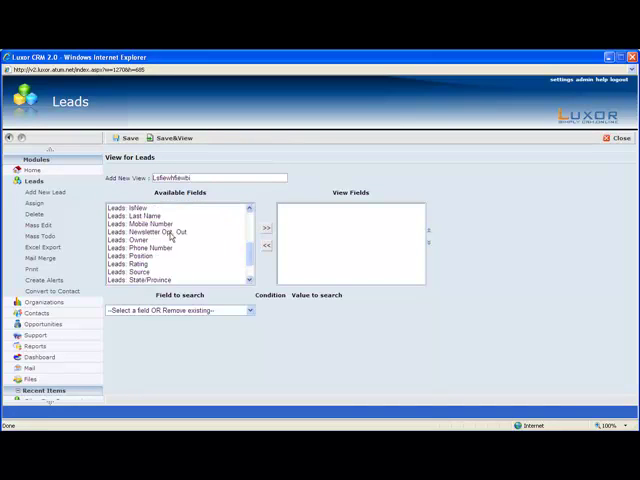
click(264, 224)
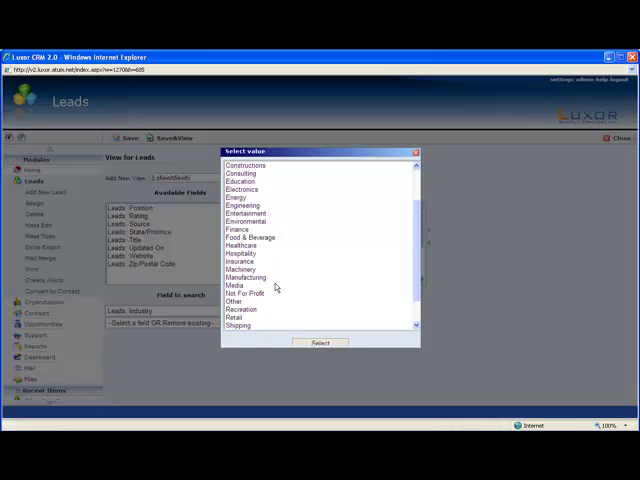
Add conditions Industry = Manufacturing and City Like Toronto, then save the view.
click(246, 278)
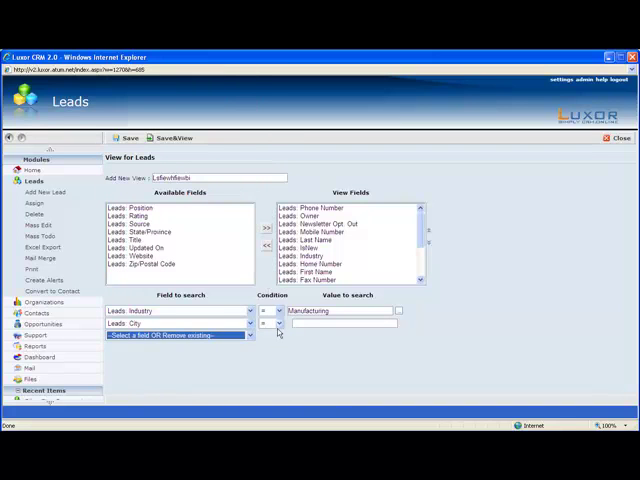
click(278, 336)
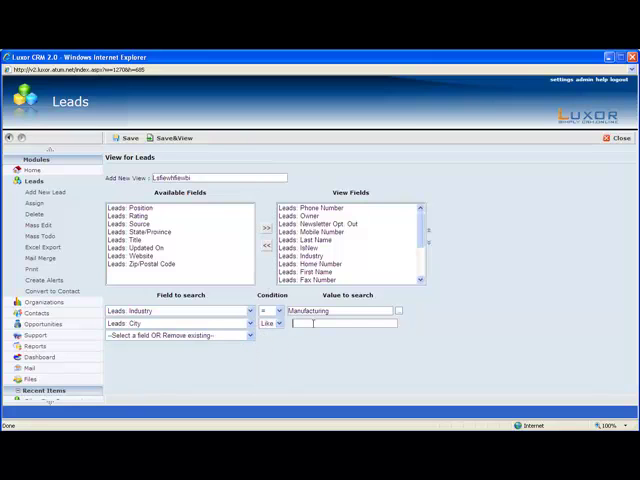
text(Toronto)
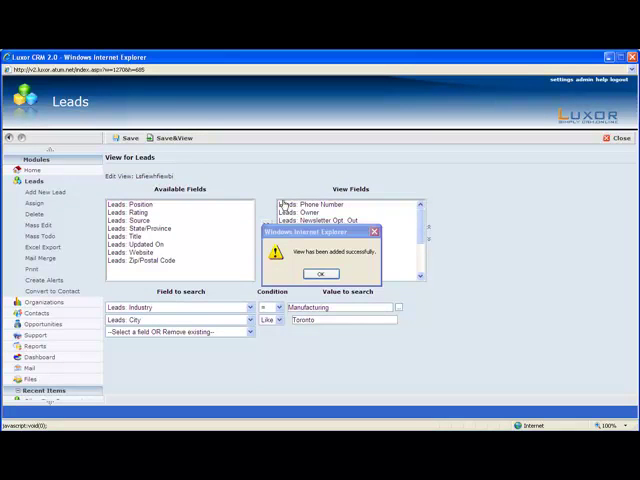
Acknowledge the save confirmation so the leads list shows the new Manufacturing/Toronto view.
click(320, 272)
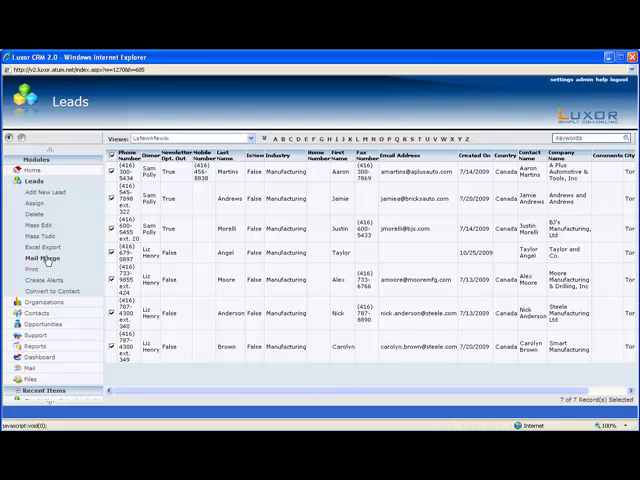
View the Promotion E-mail mail-merge template, then start a new opportunity for A Plus Automotive & Tools.
click(40, 260)
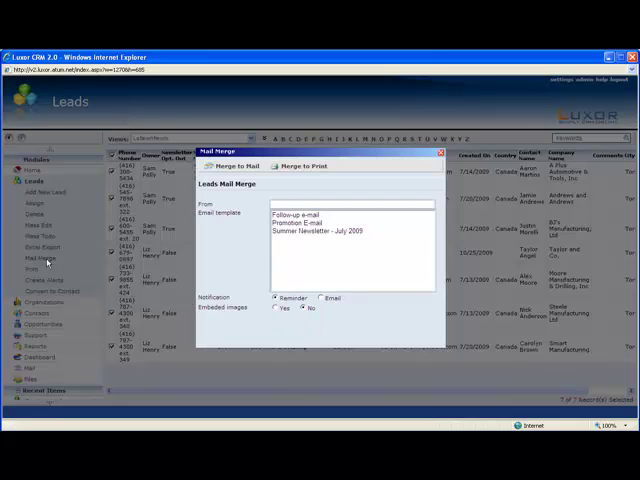
click(292, 212)
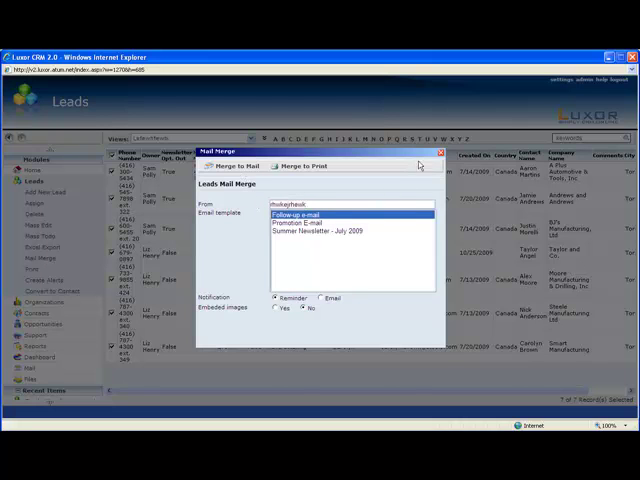
click(444, 152)
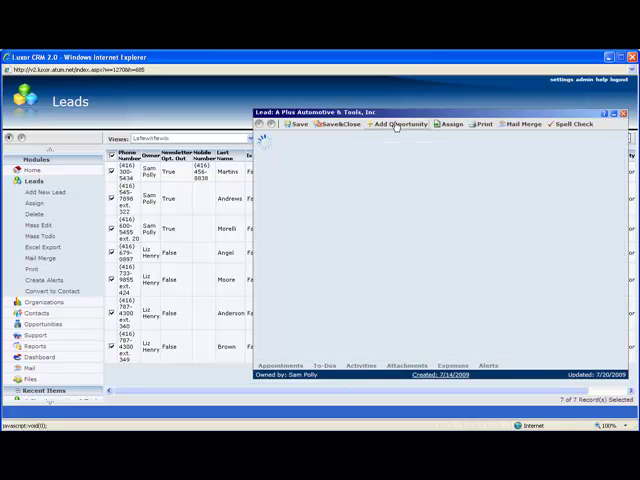
click(398, 124)
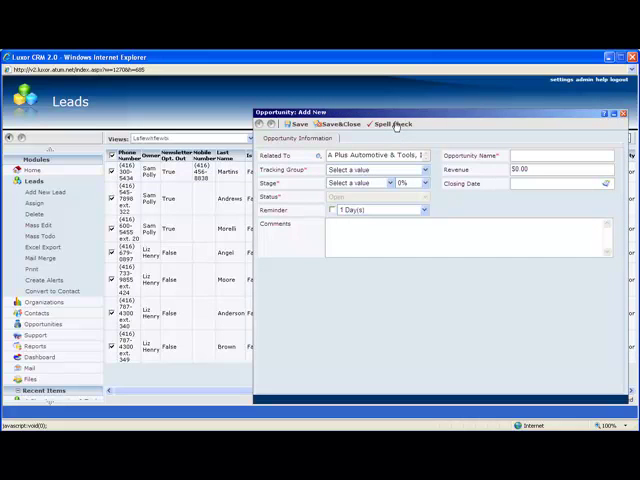